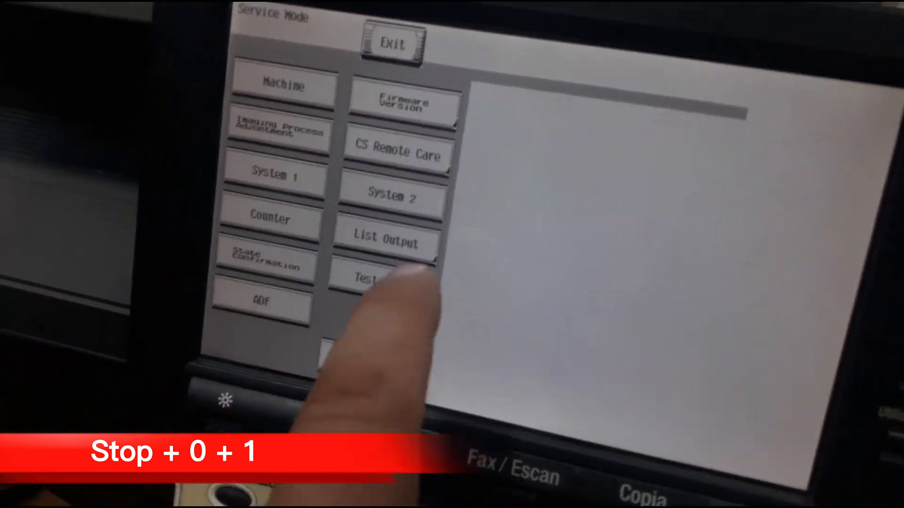
Step: Open System 2 in Service Mode to reach the administrator password entry
left_click(397, 156)
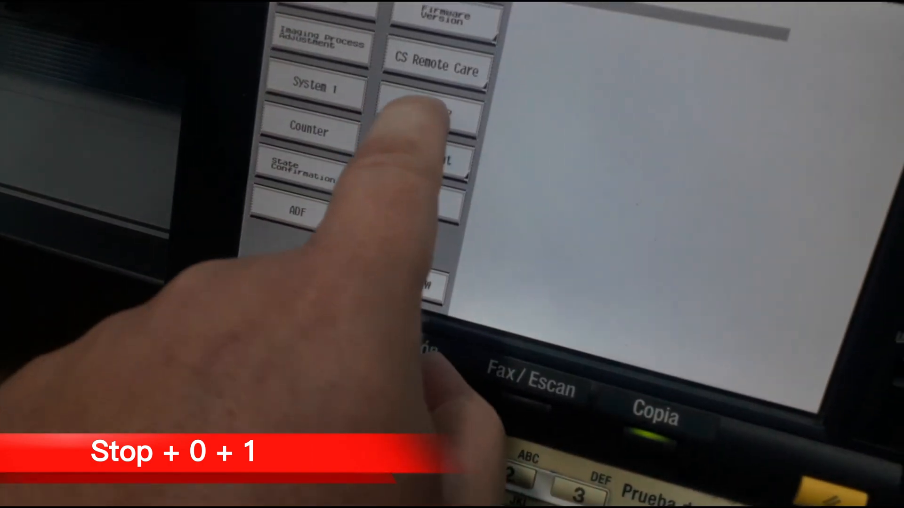
left_click(389, 239)
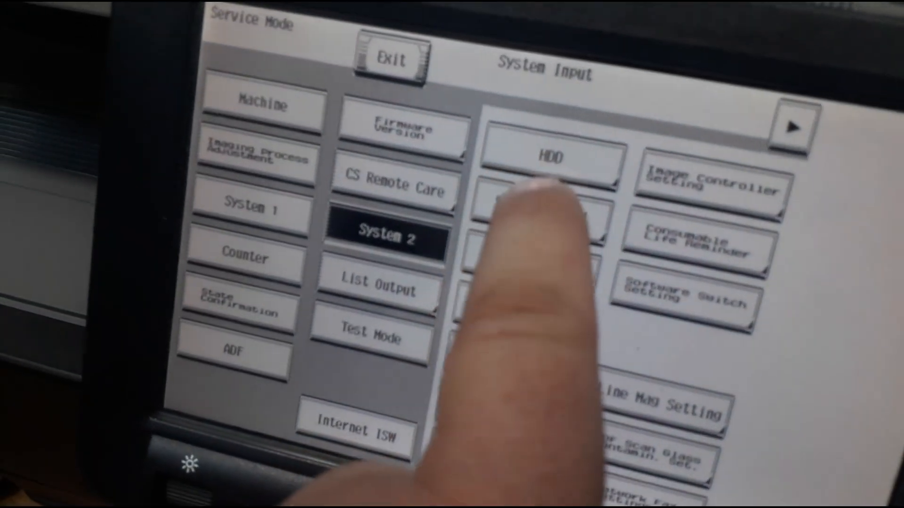
left_click(551, 155)
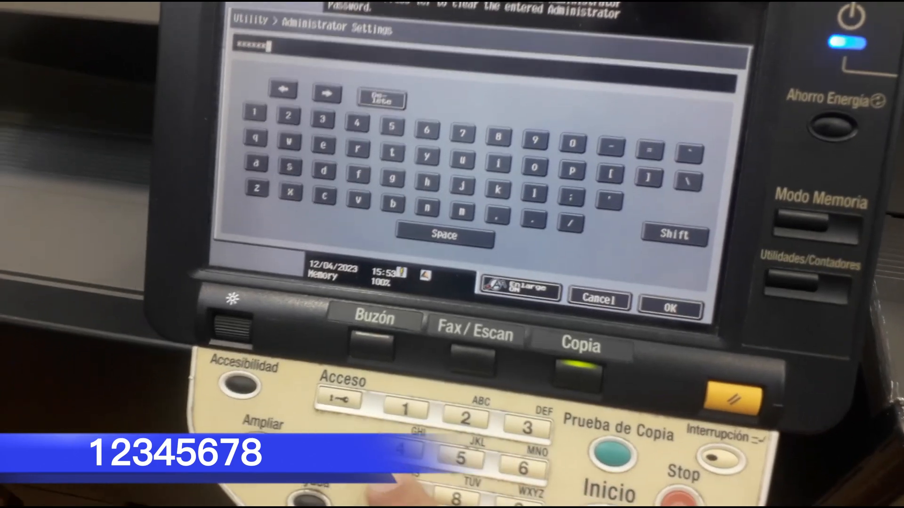
Step: Confirm the administrator password and enter 1 System Settings
left_click(667, 308)
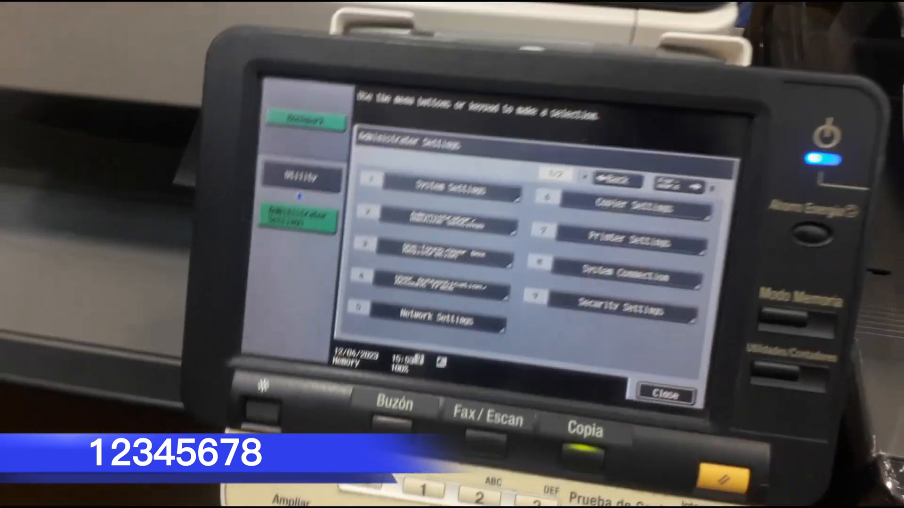
left_click(455, 190)
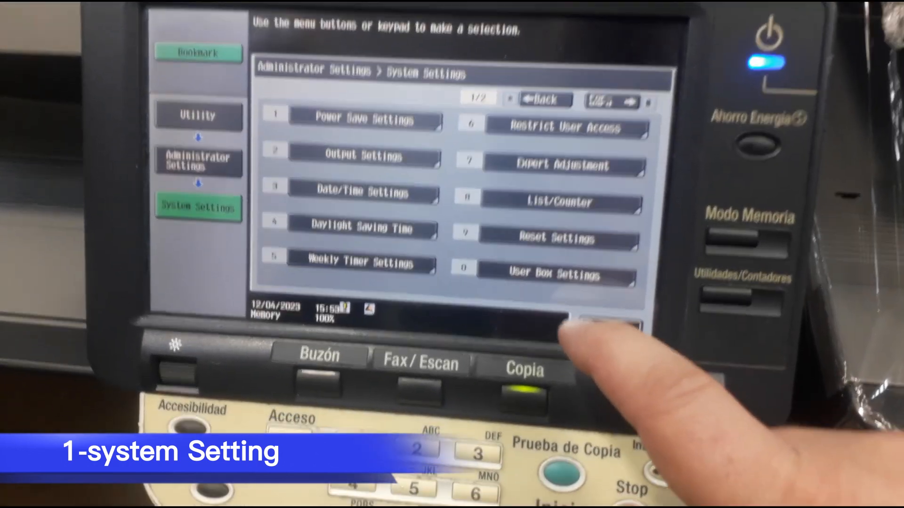
Step: Go through User Box Settings to 7 External Memory Function Settings
left_click(554, 272)
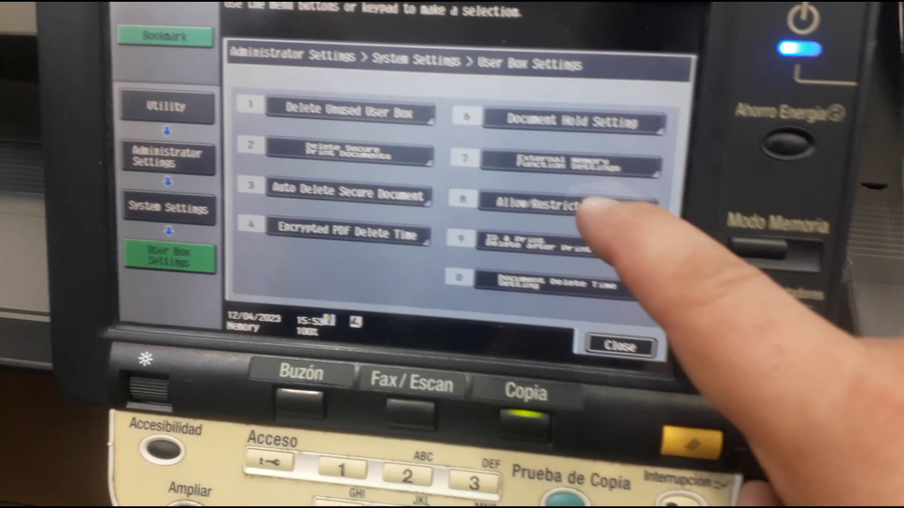
left_click(565, 167)
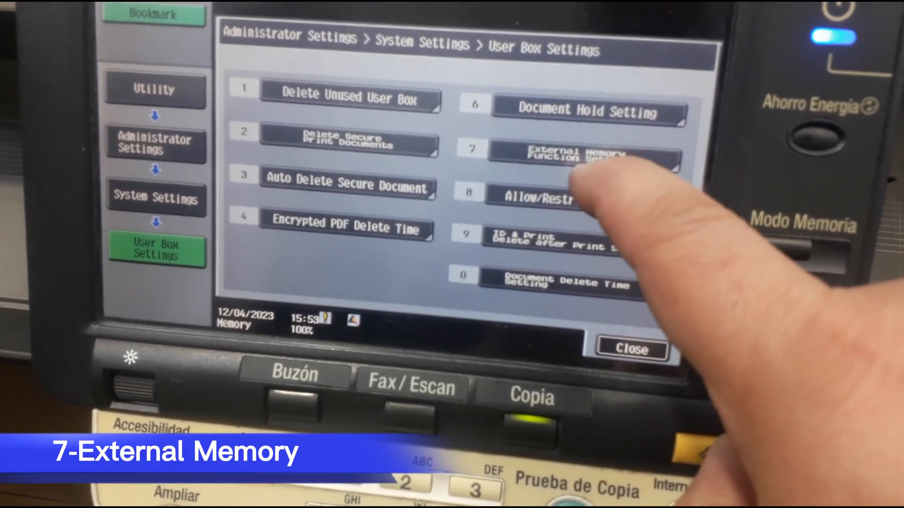
left_click(576, 153)
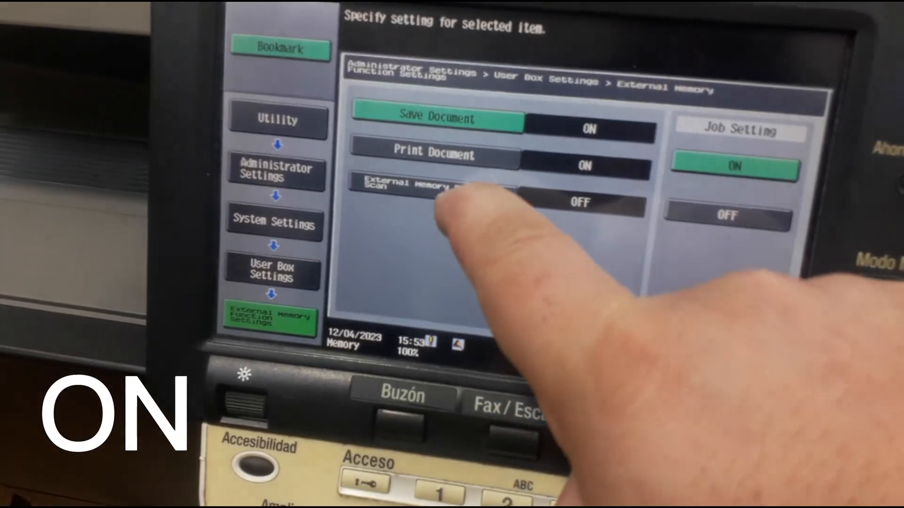
Step: Turn External Memory Scan ON and close back to the Copy screen
left_click(438, 184)
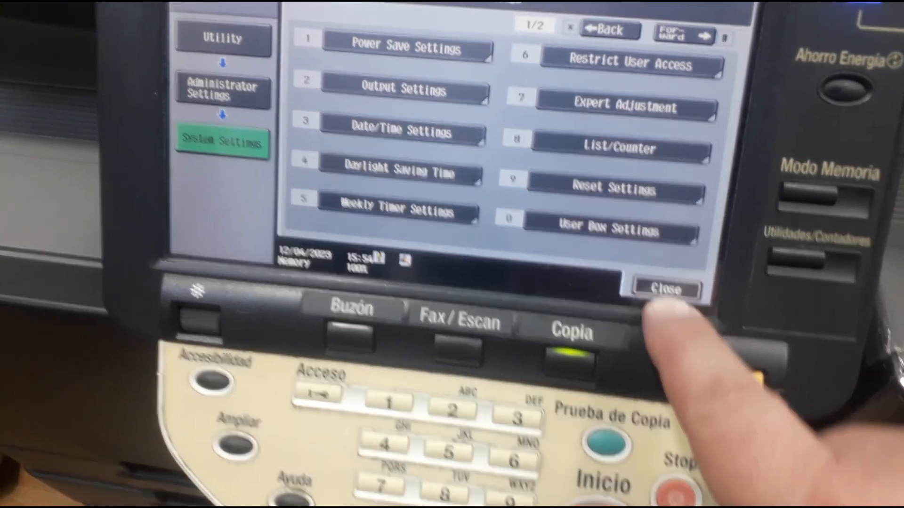
left_click(666, 289)
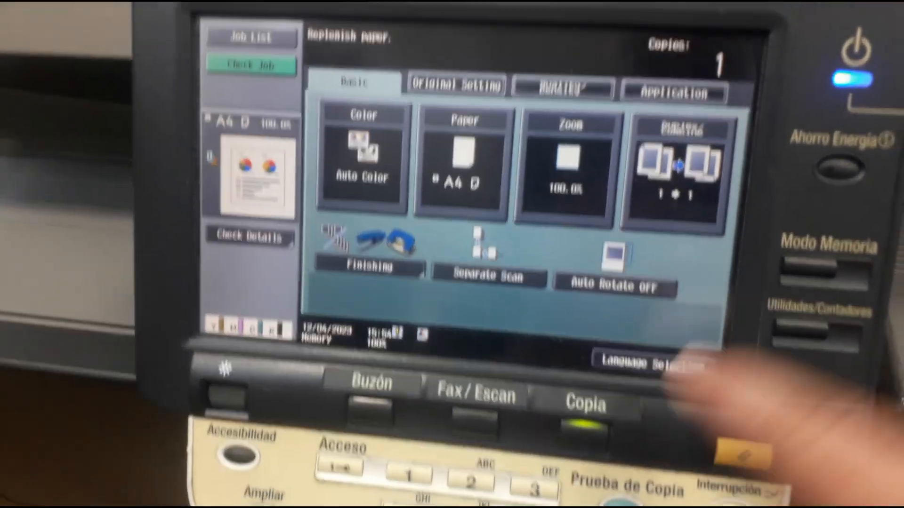